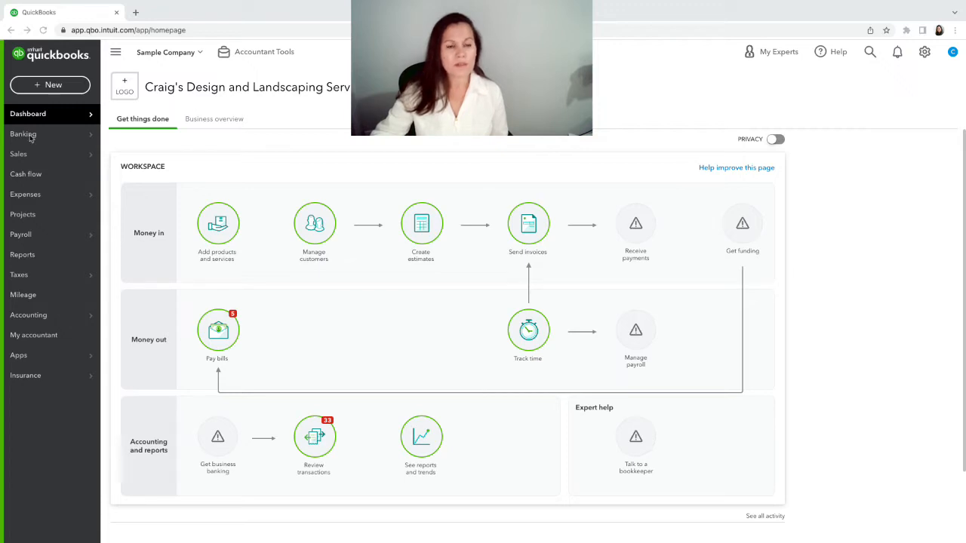
left_click(23, 134)
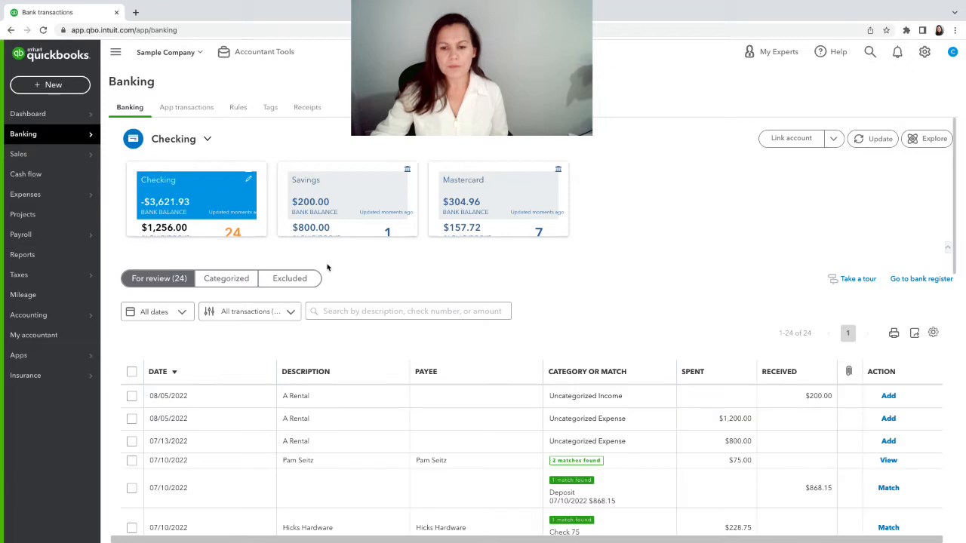
scroll("down", 3)
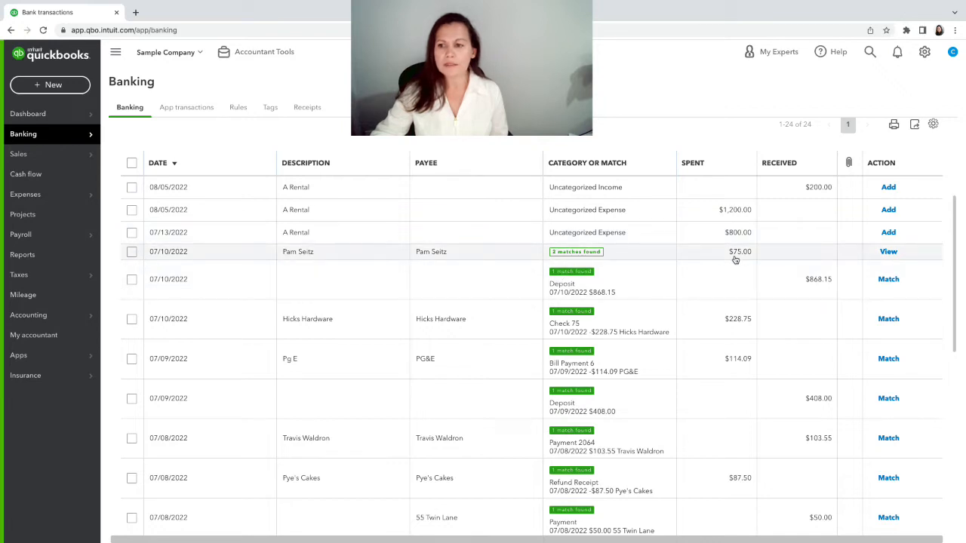
left_click(889, 252)
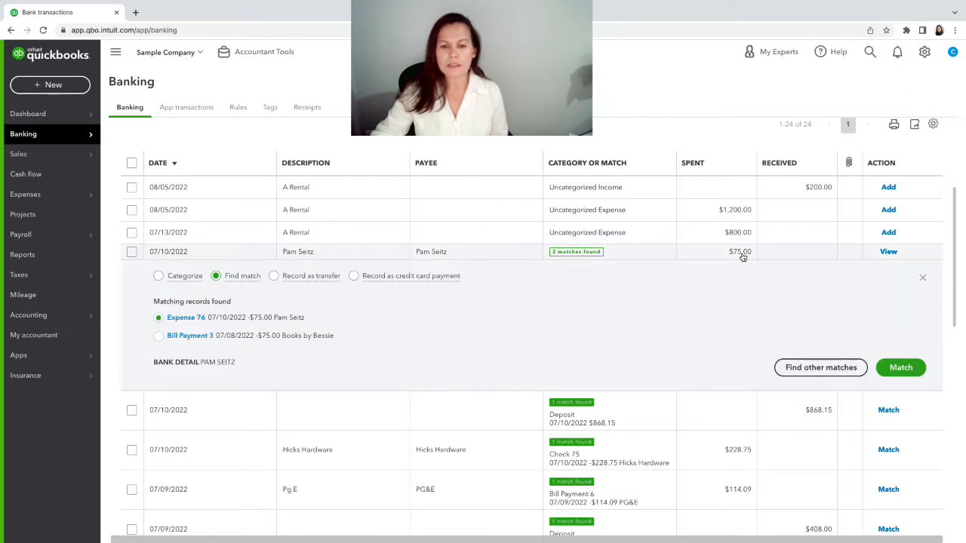
left_click(922, 278)
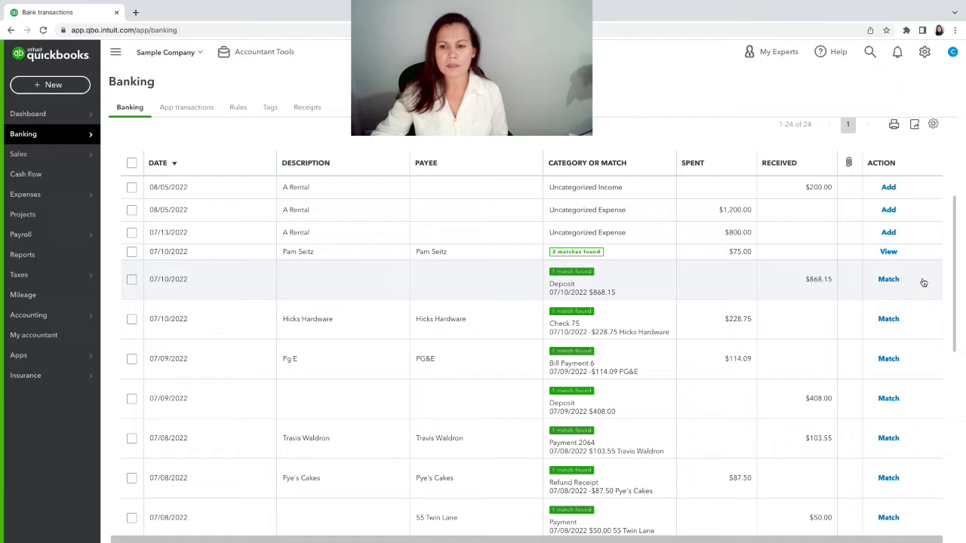
scroll("down", 3)
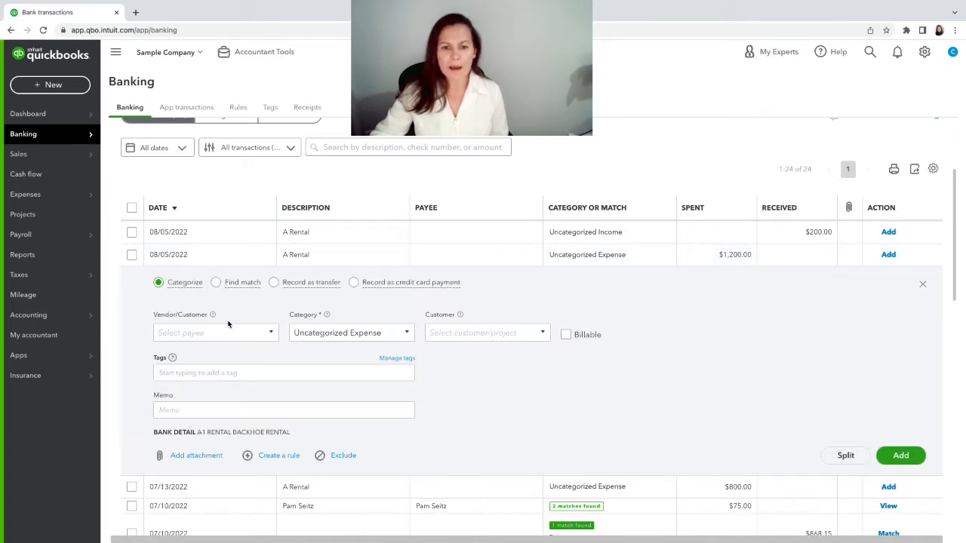
- Add 'A Rental' as a new vendor and payee of the $1,200 expense
left_click(215, 332)
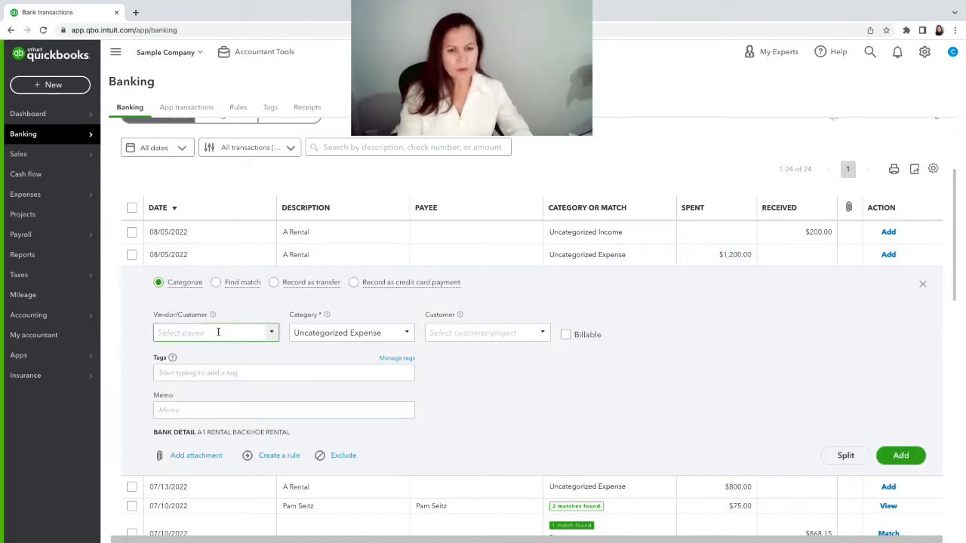
type("A re")
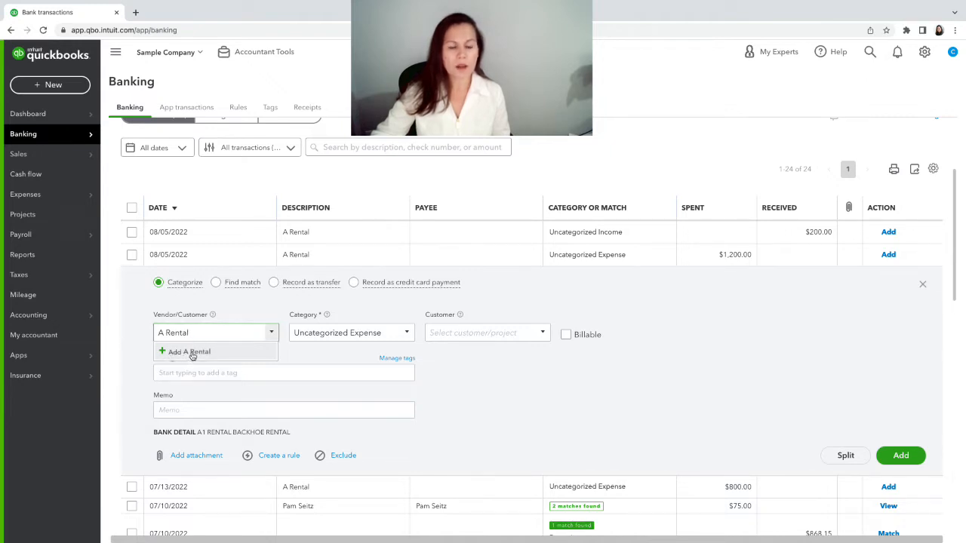
left_click(188, 351)
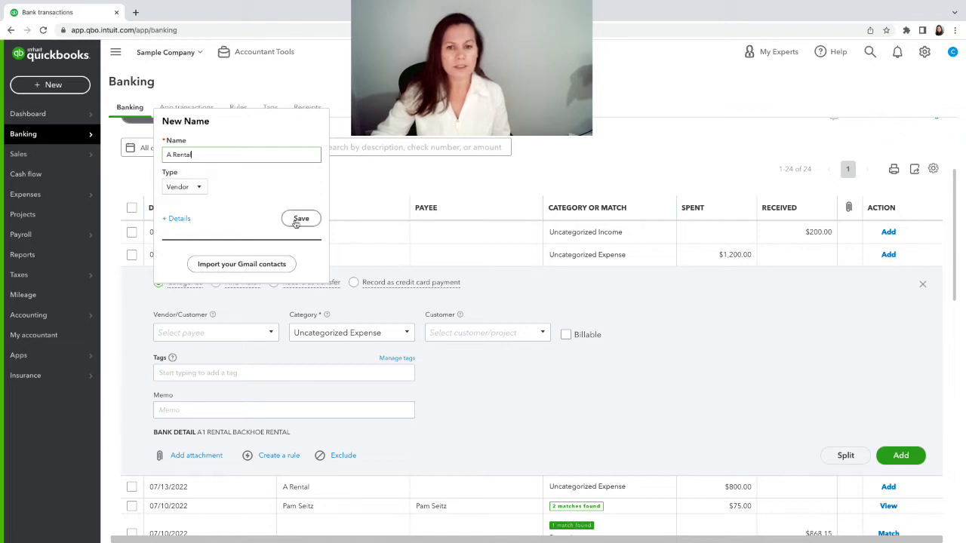
left_click(301, 218)
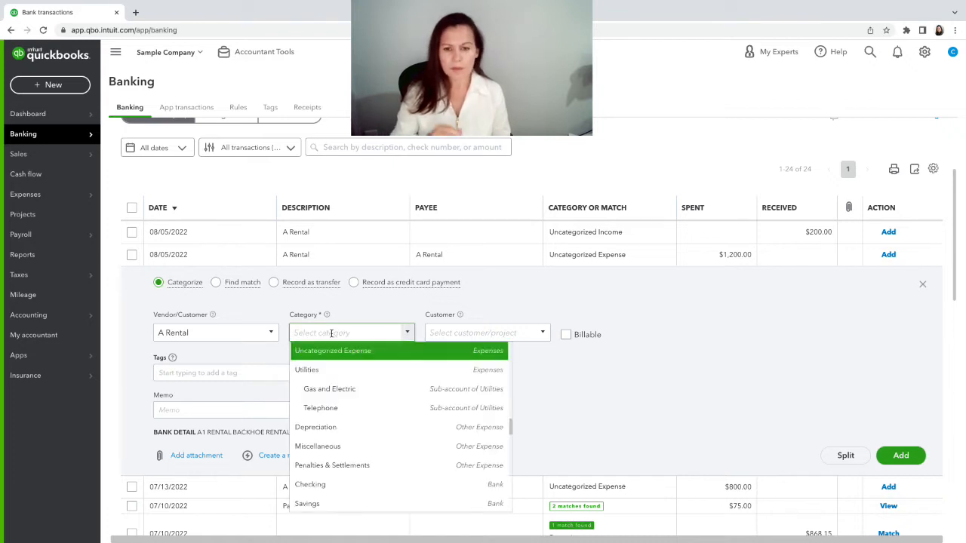
- Categorize the $1,200 A Rental expense as Job Expenses: Cost of Labor and add it
type("C")
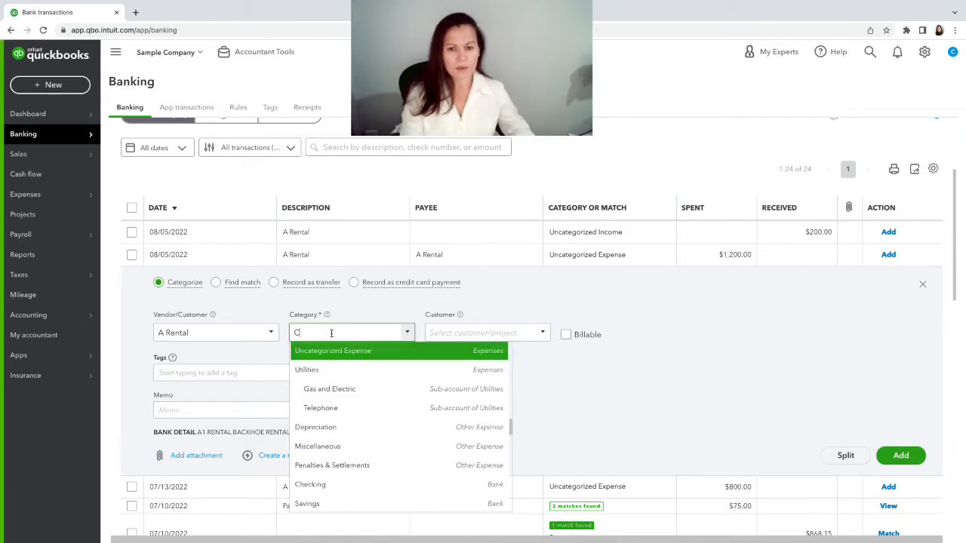
type("ontra")
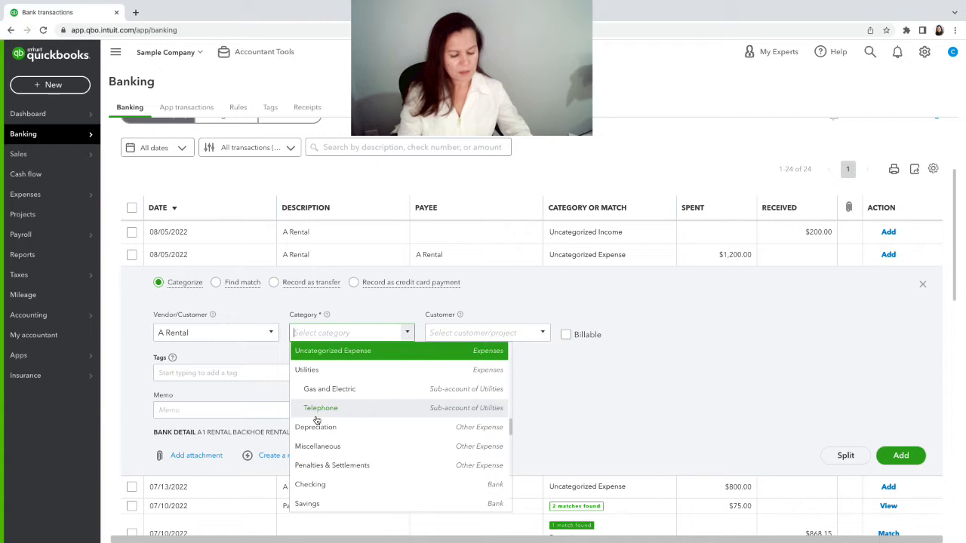
type("cost")
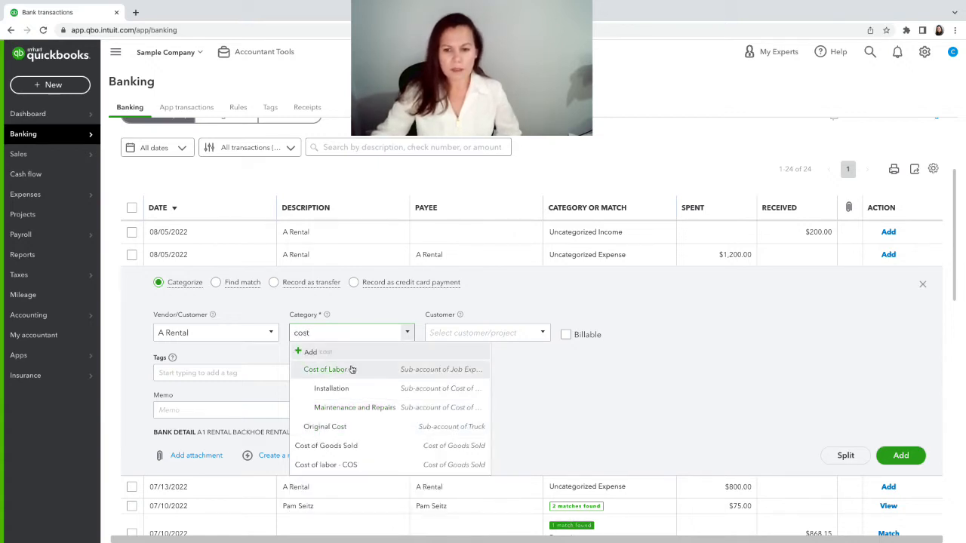
left_click(326, 368)
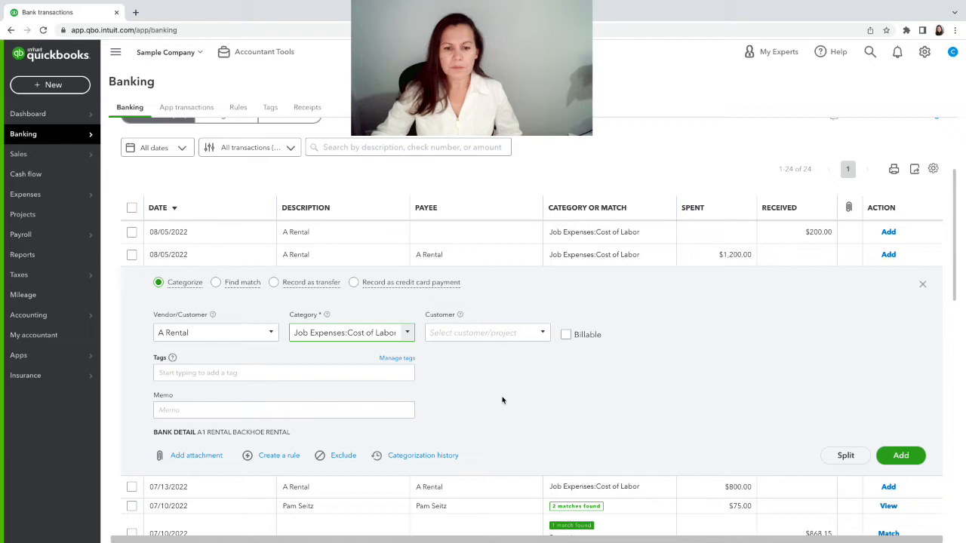
mouse_move(500, 402)
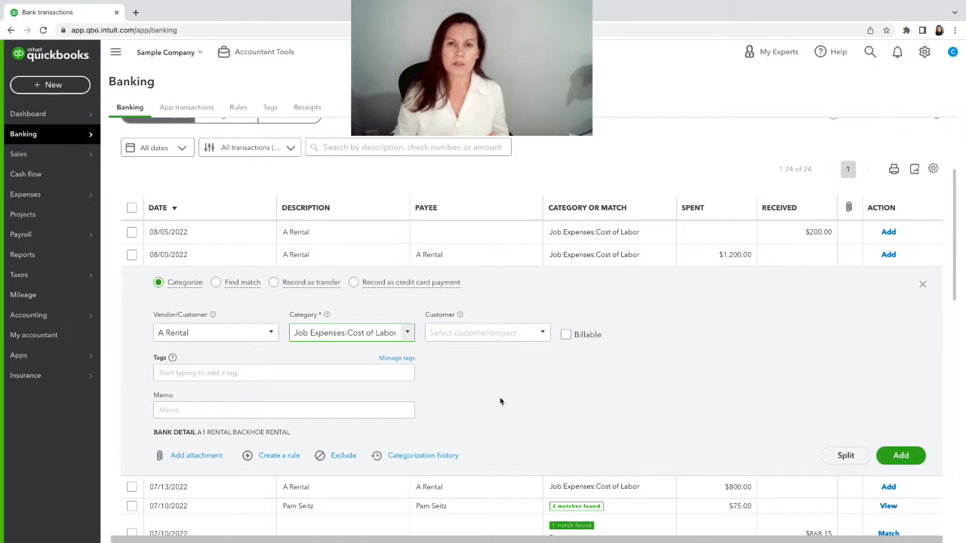
left_click(483, 332)
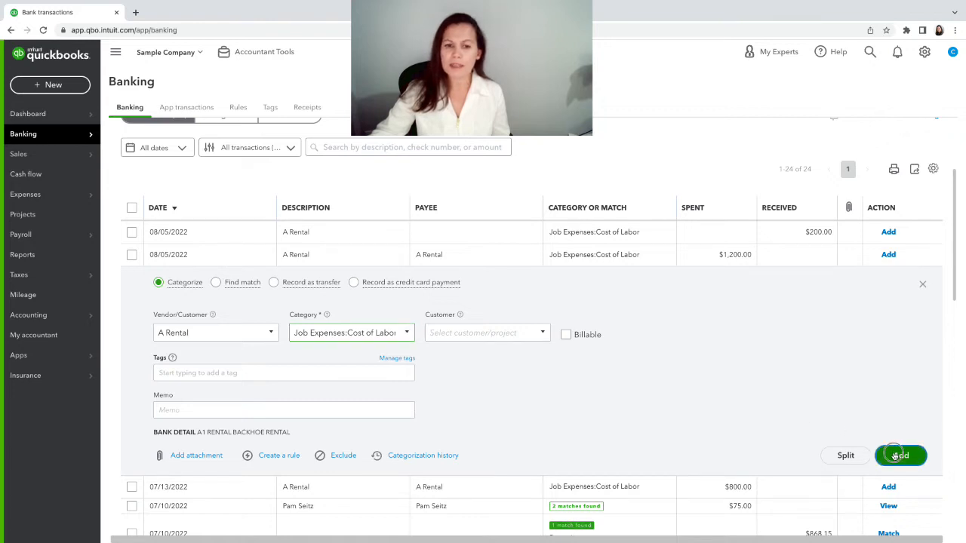
left_click(900, 455)
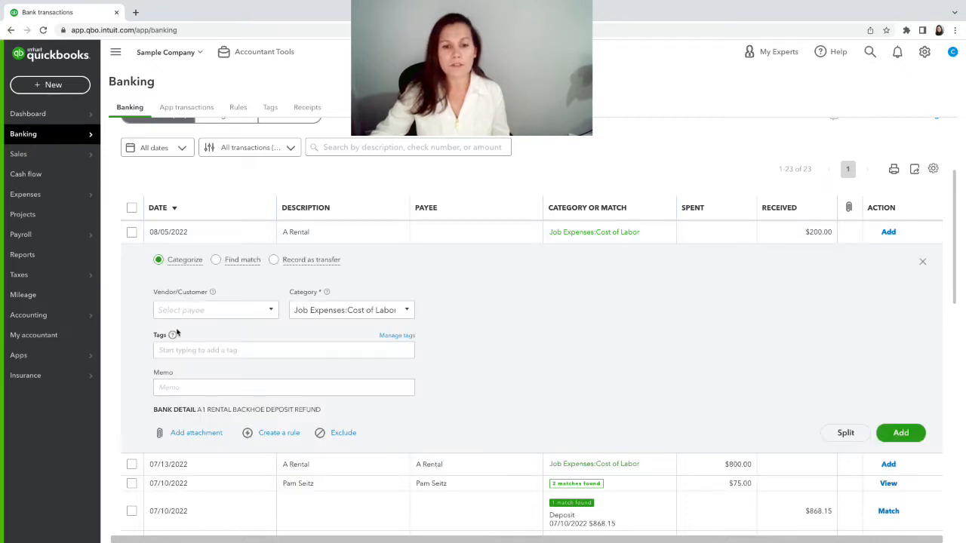
- Set A Rental as payee of the $200 deposit and add it under Cost of Labor
left_click(215, 309)
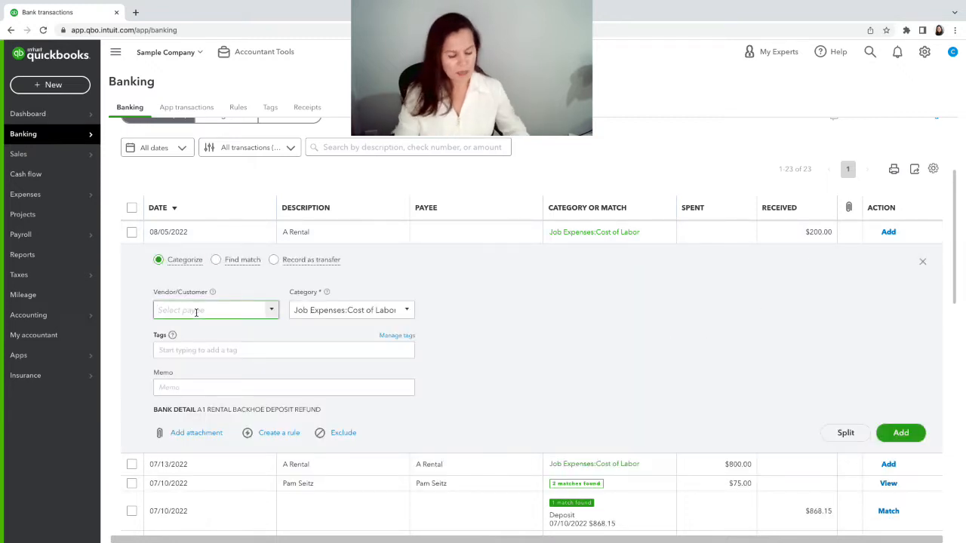
type("A Rental")
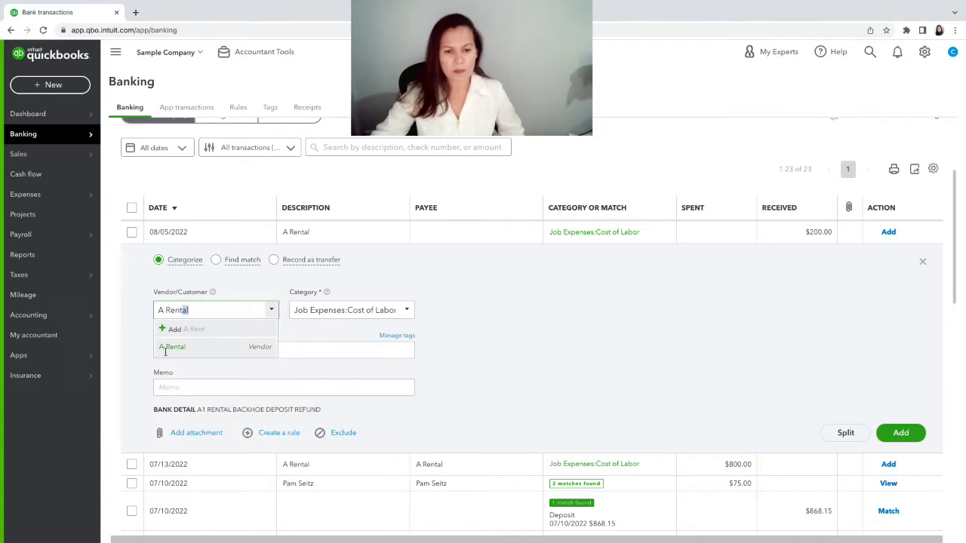
left_click(172, 347)
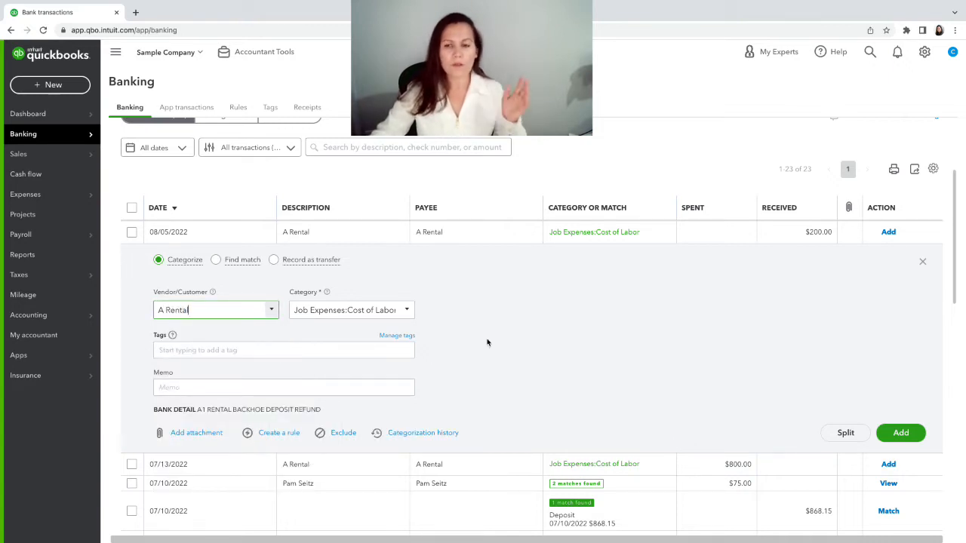
mouse_move(515, 413)
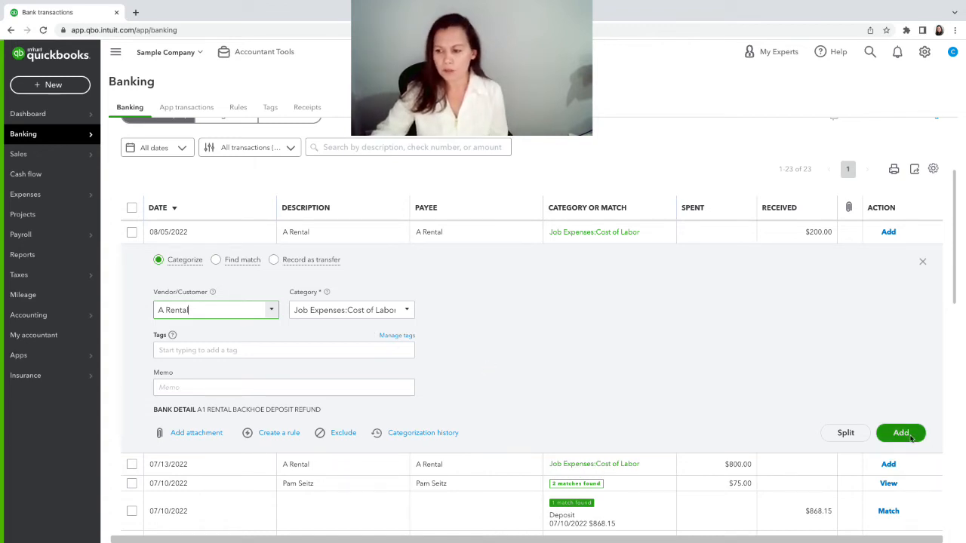
left_click(901, 432)
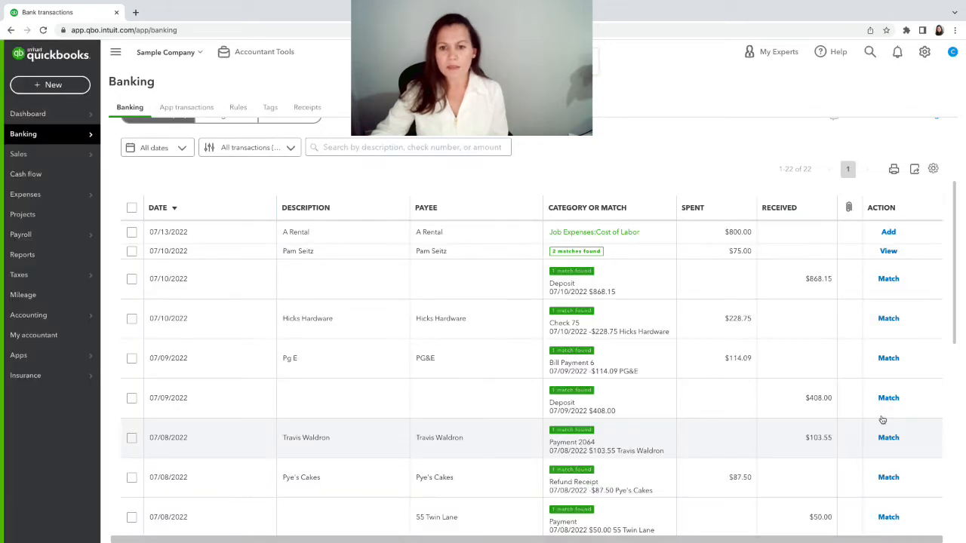
mouse_move(647, 236)
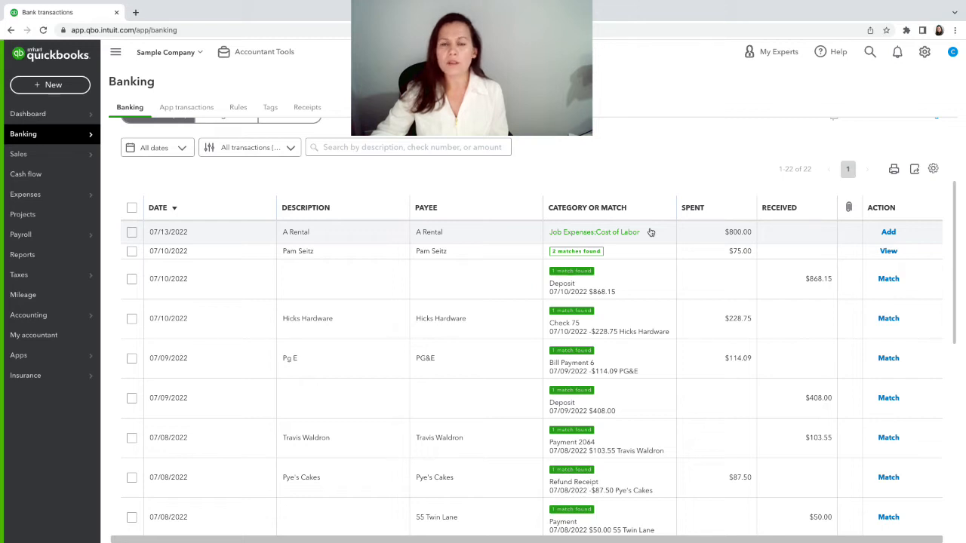
mouse_move(738, 266)
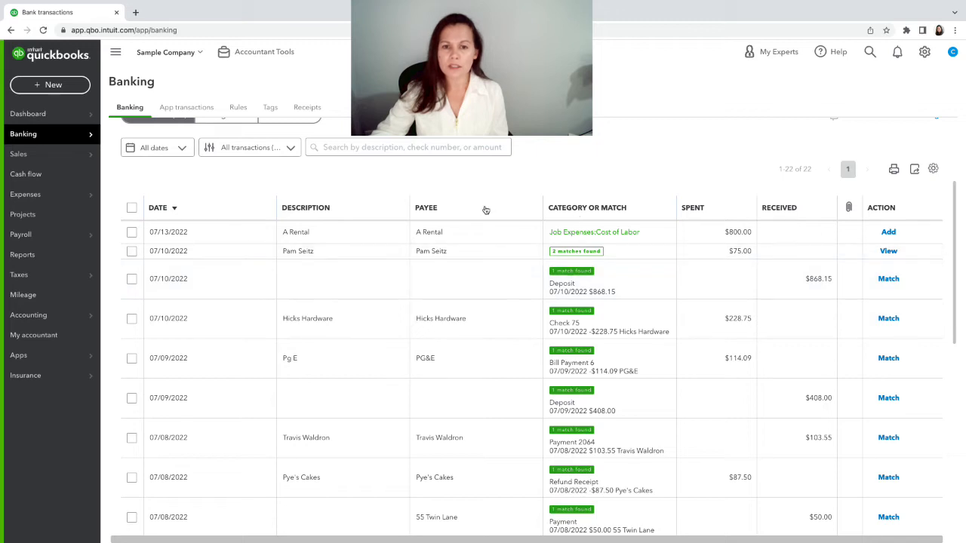
mouse_move(569, 217)
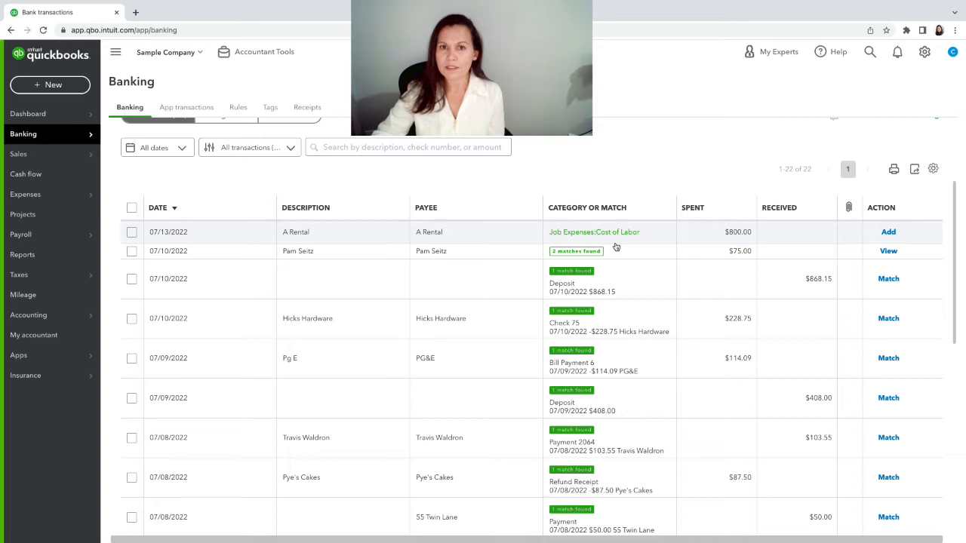
mouse_move(767, 247)
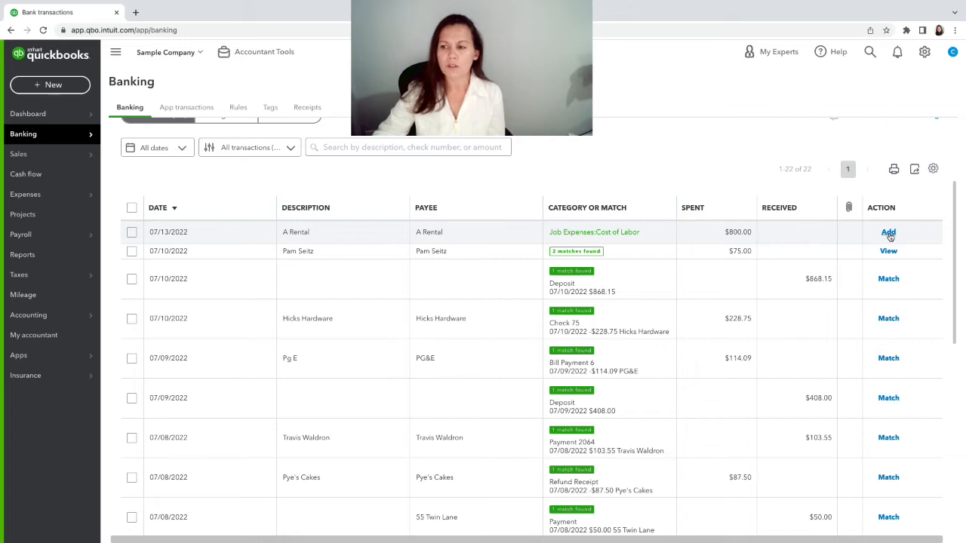
- Add the 07/13 $800 A Rental expense and dismiss the rule suggestion
left_click(888, 232)
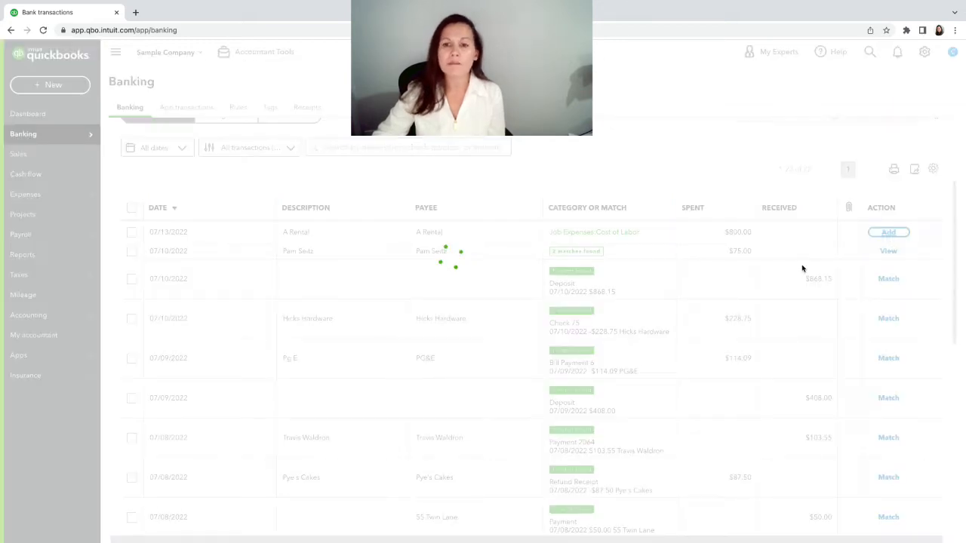
left_click(888, 232)
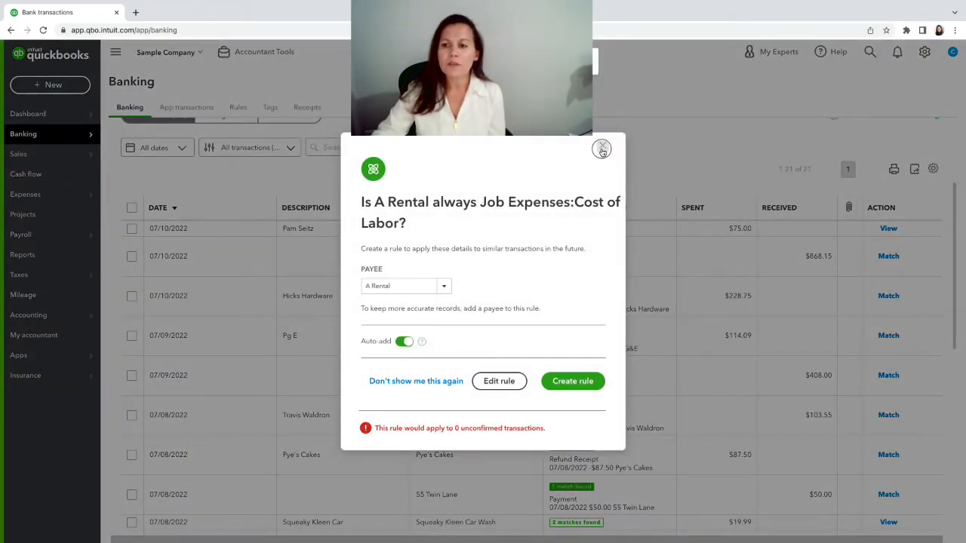
left_click(602, 148)
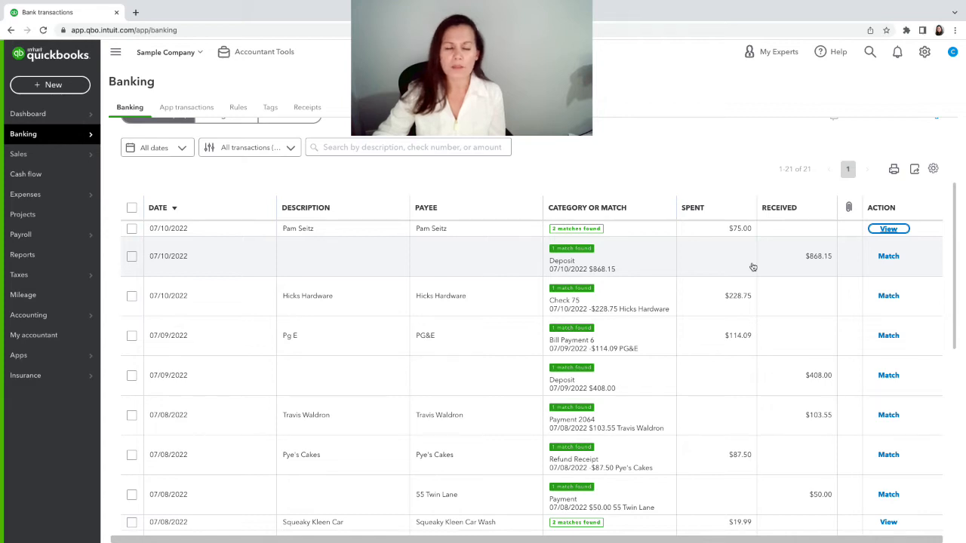
mouse_move(709, 259)
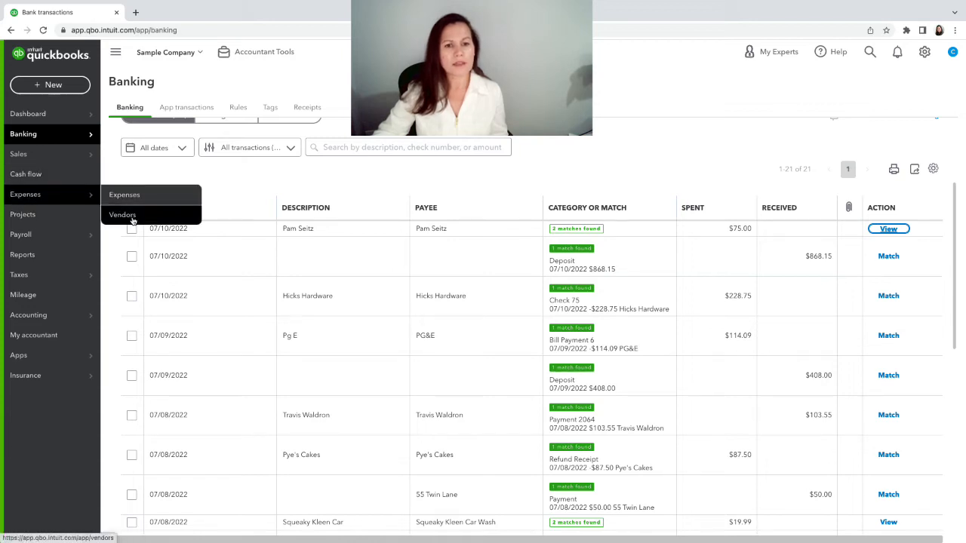
- Go to Vendors and open A Rental from the vendor search
left_click(122, 215)
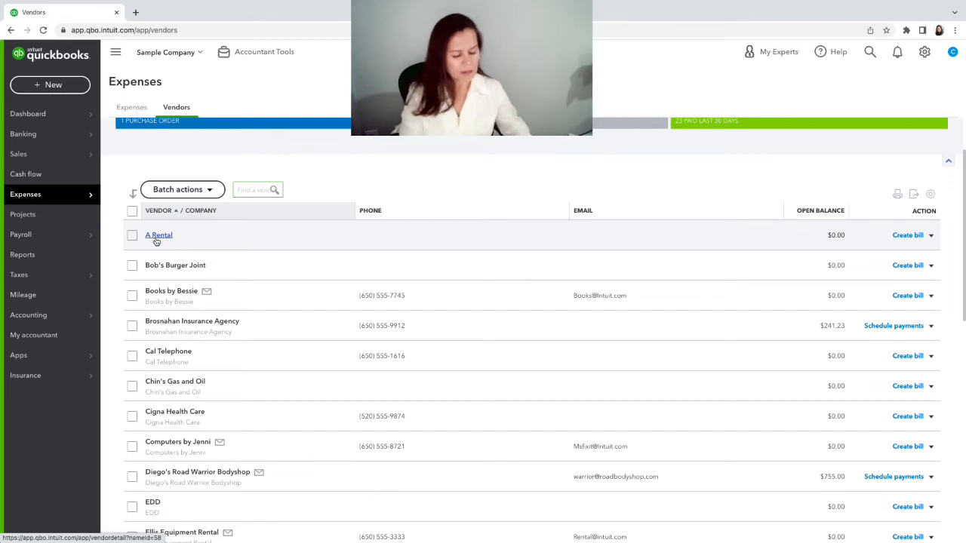
type("a ren")
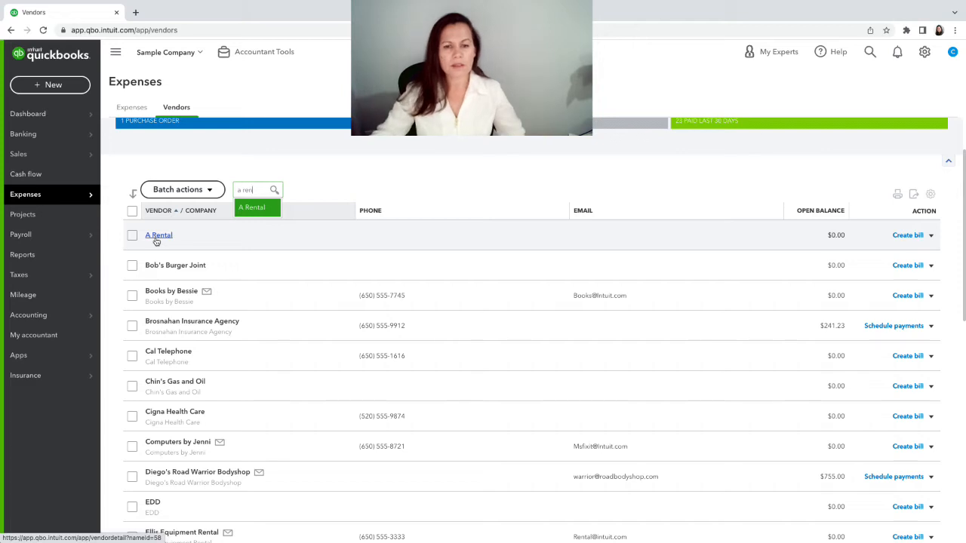
left_click(158, 234)
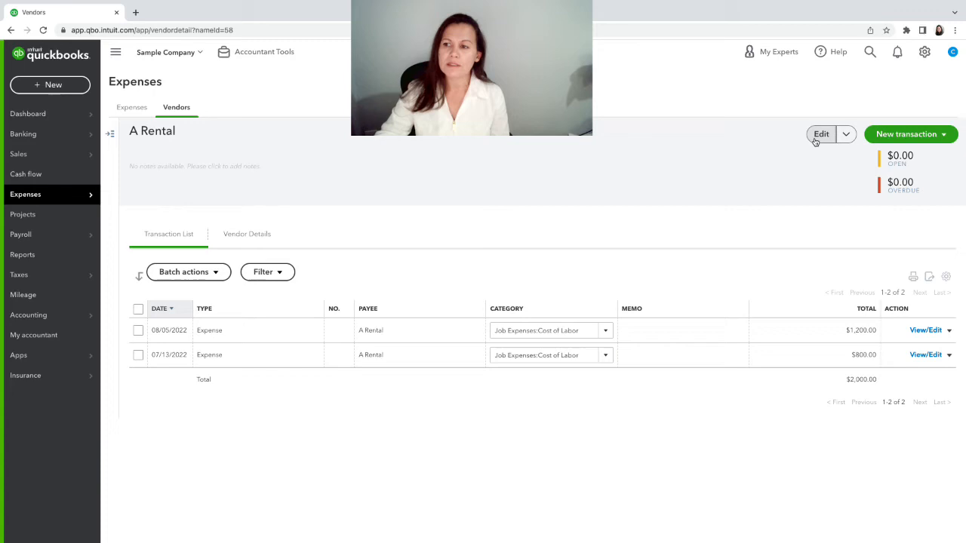
left_click(820, 134)
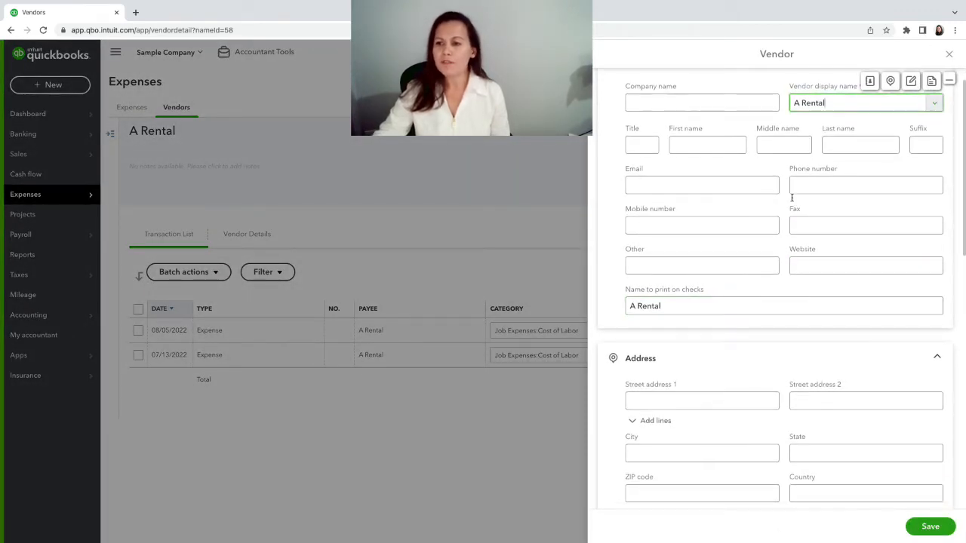
left_click(701, 185)
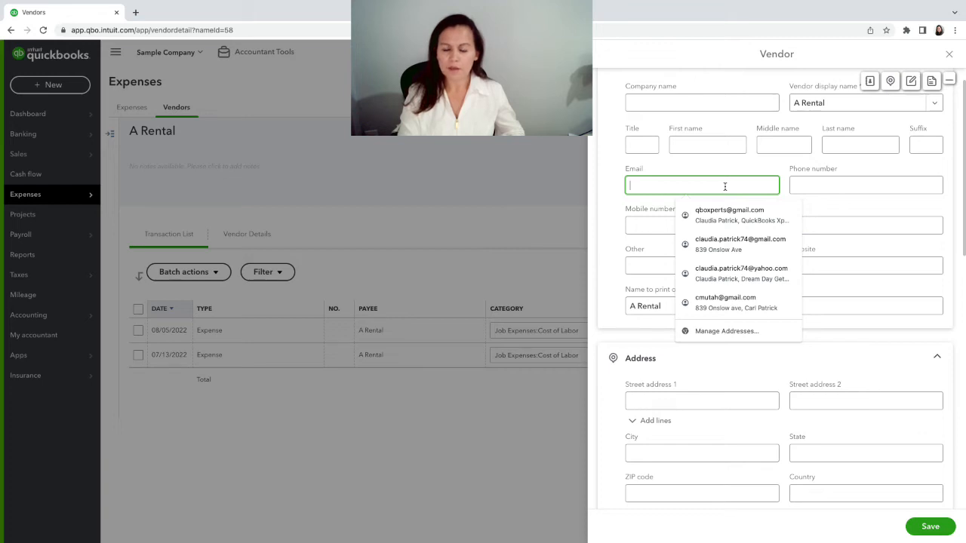
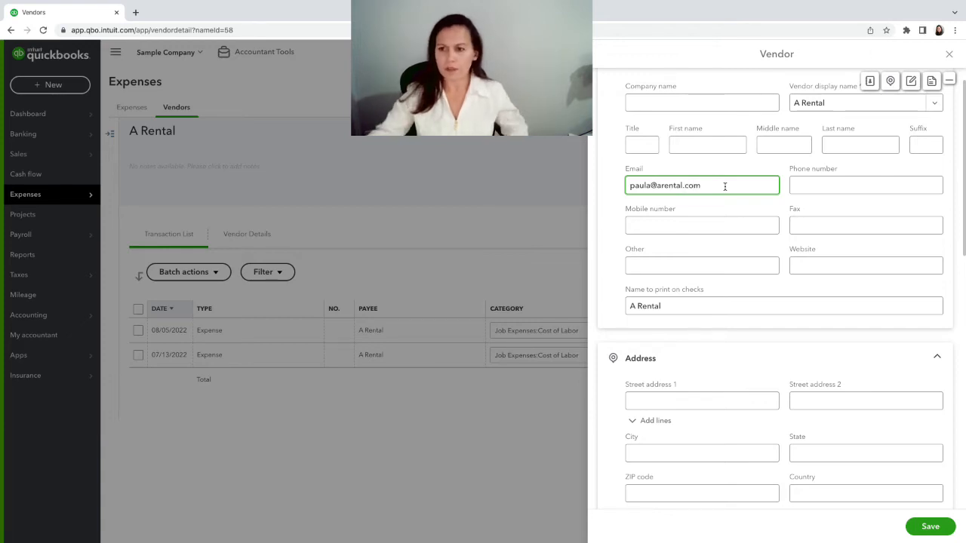
left_click(865, 185)
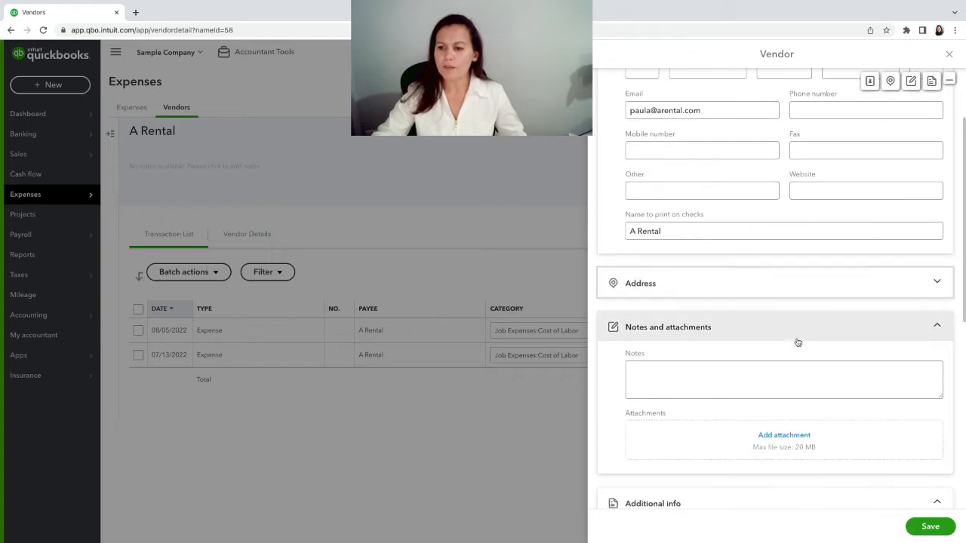
- Tick 'Track payments for 1099' for A Rental and save the vendor
scroll("down", 3)
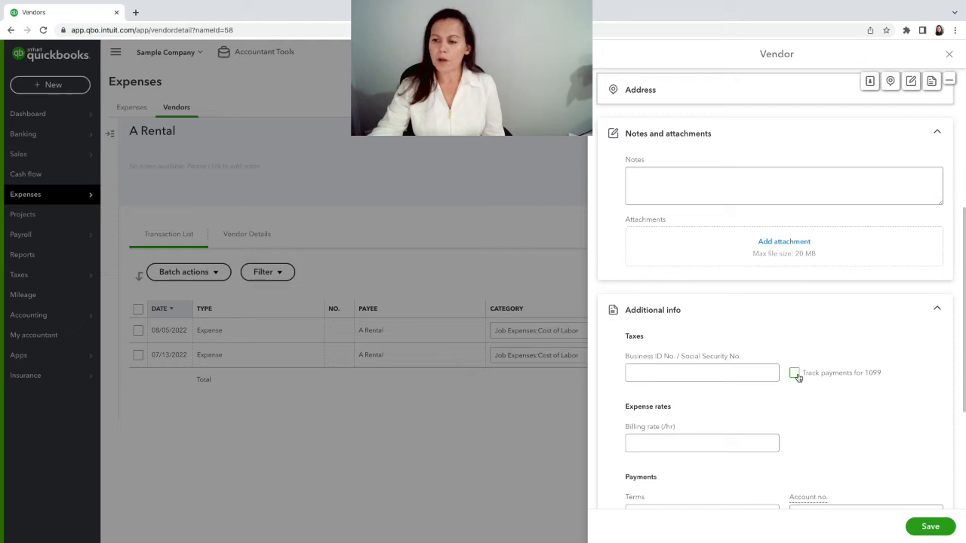
left_click(794, 373)
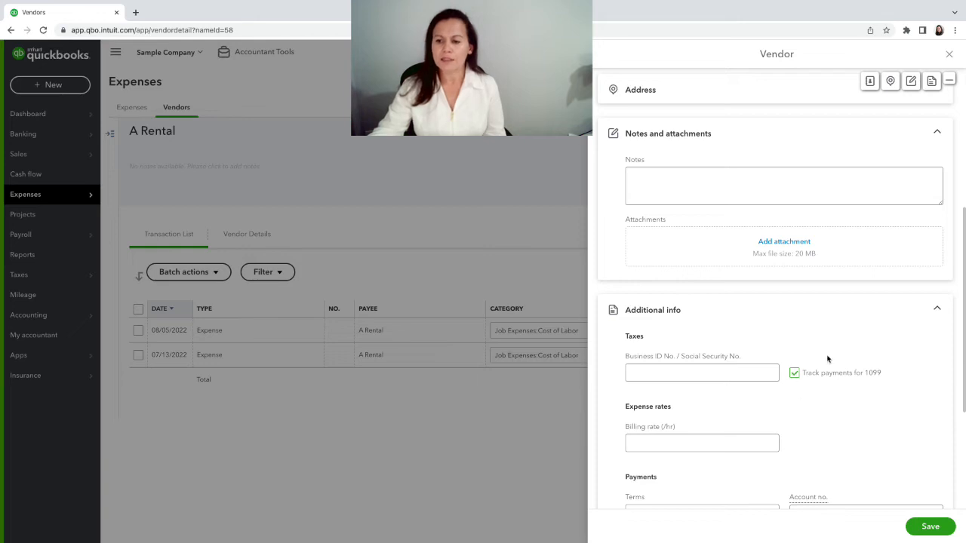
scroll("down", 3)
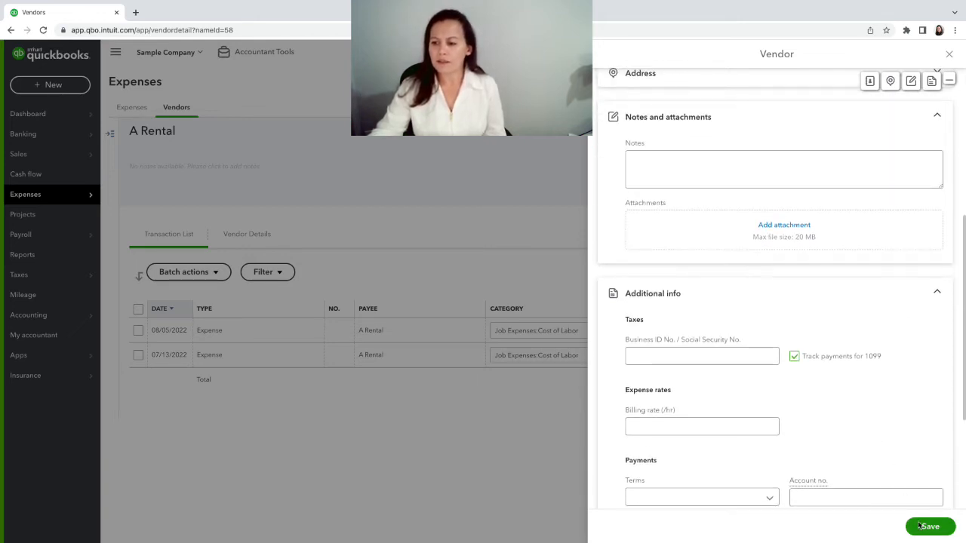
left_click(929, 526)
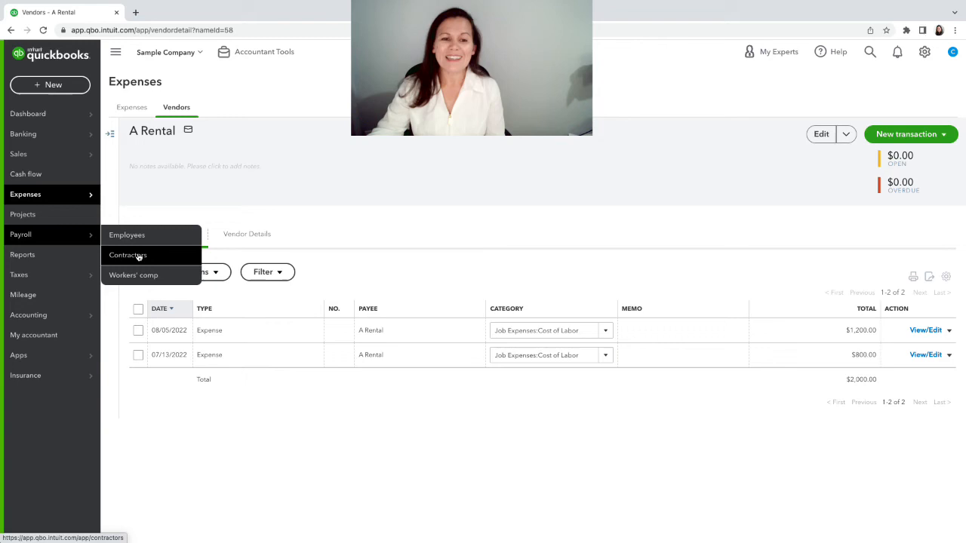
- Go to Payroll Contractors and open A Rental's contractor profile
left_click(127, 255)
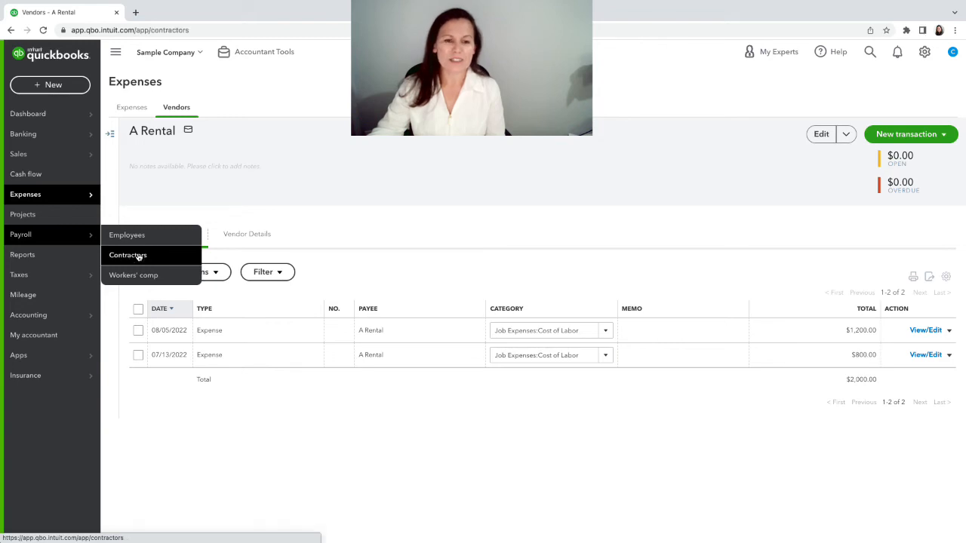
left_click(127, 255)
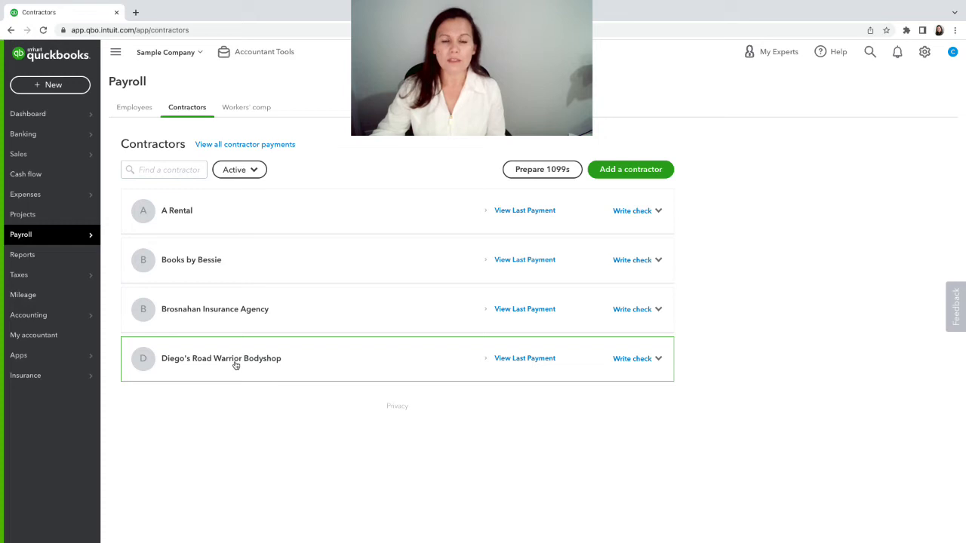
mouse_move(181, 211)
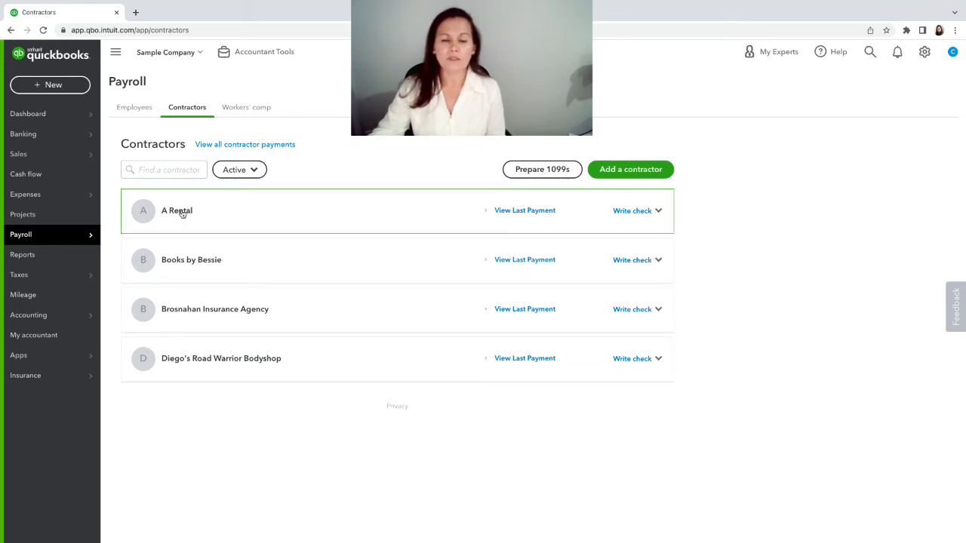
left_click(177, 211)
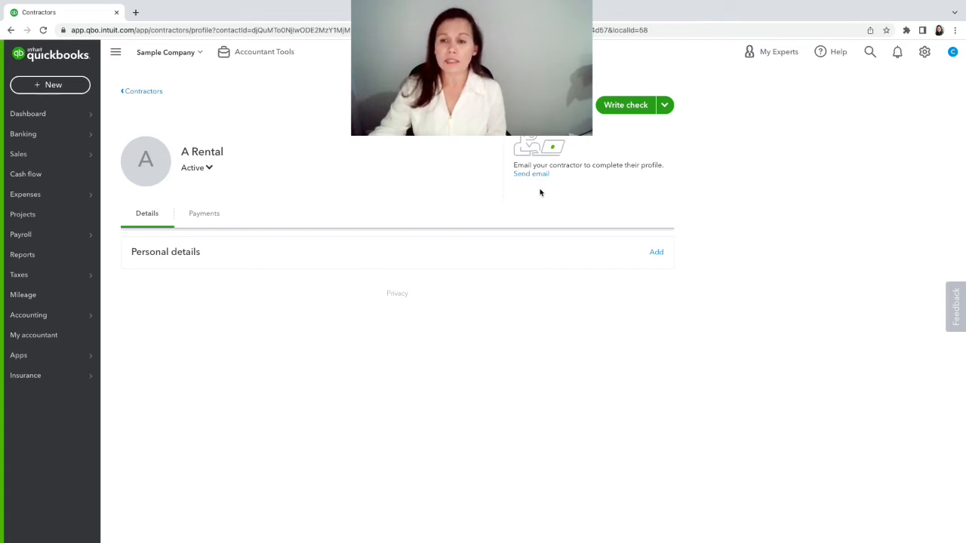
mouse_move(531, 178)
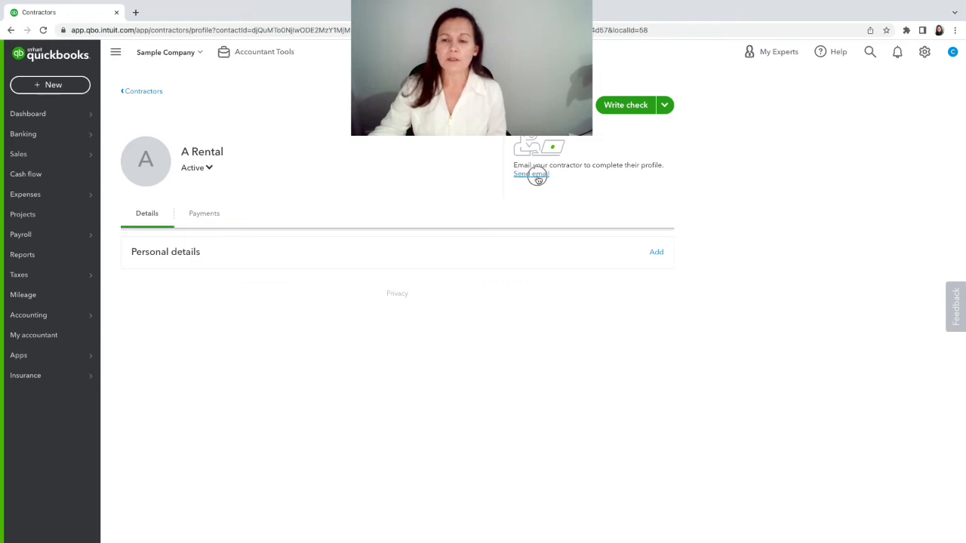
- Send A Rental the email requesting their personal details
left_click(531, 173)
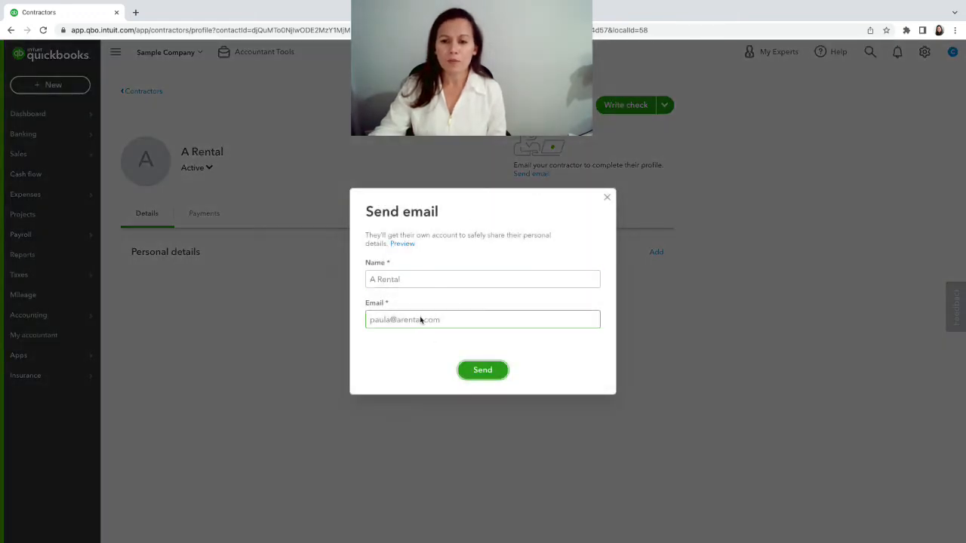
left_click(482, 370)
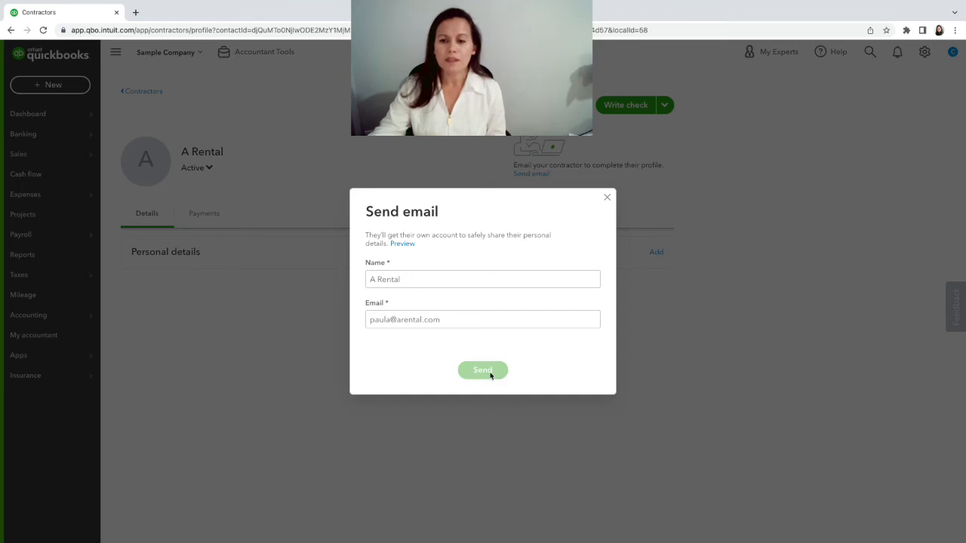
left_click(482, 369)
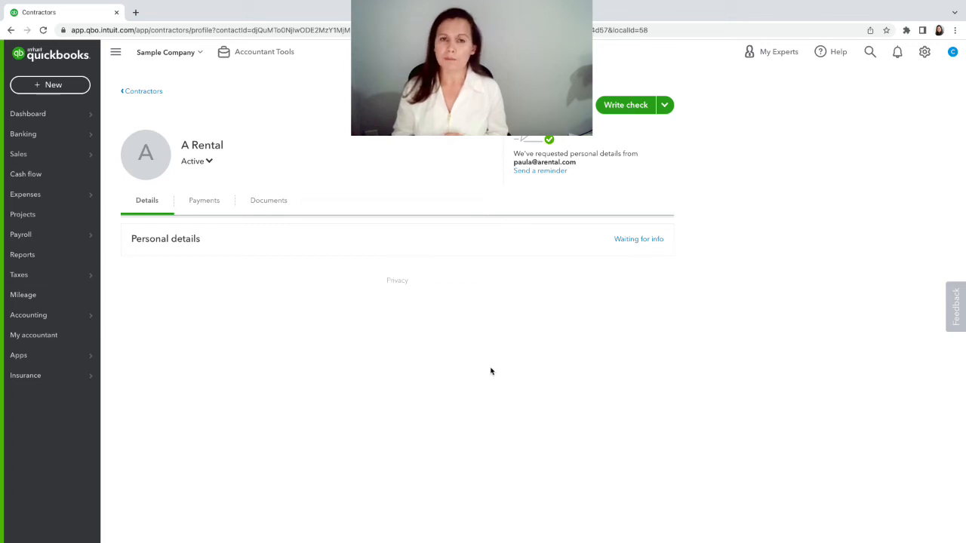
mouse_move(730, 70)
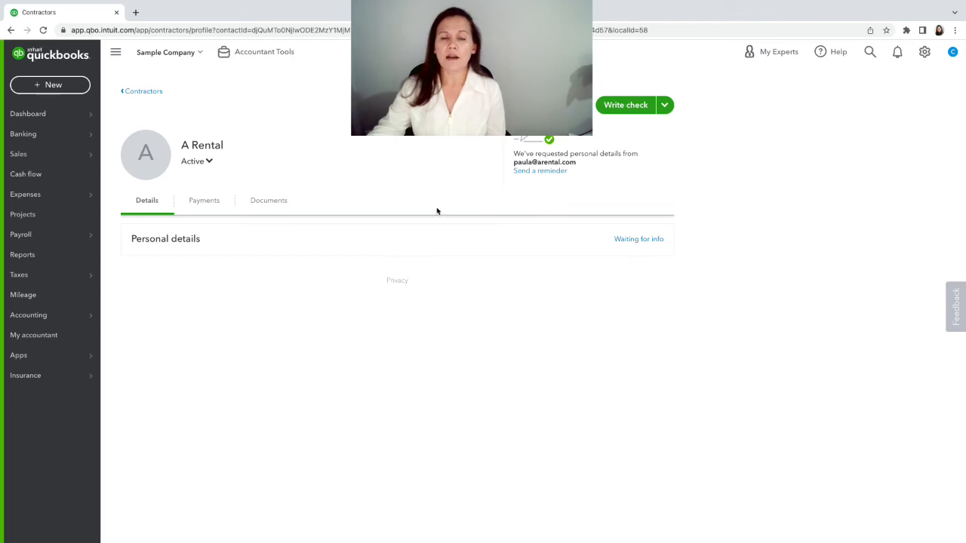
mouse_move(380, 147)
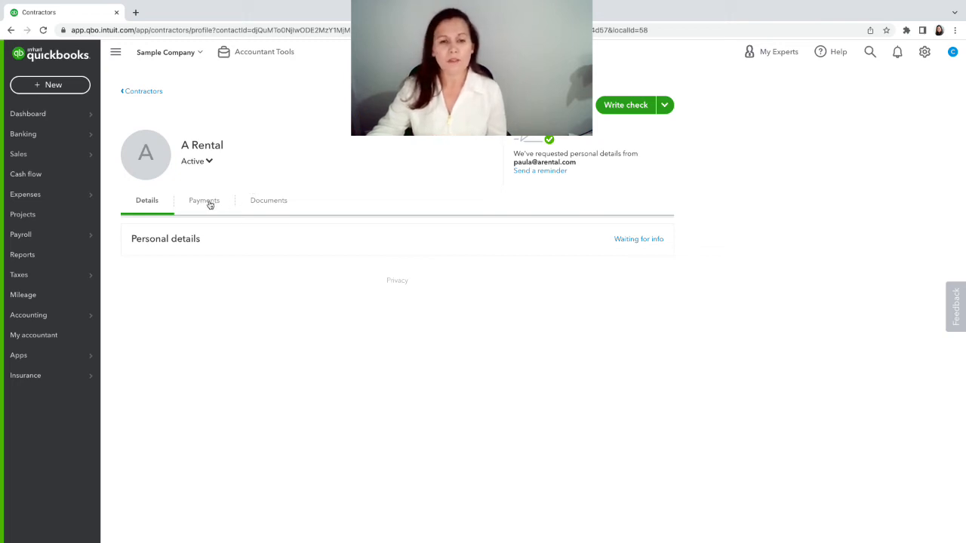
- Check A Rental's two payments totaling $2,000 and its W-9 awaiting info, then return to Contractors
left_click(204, 200)
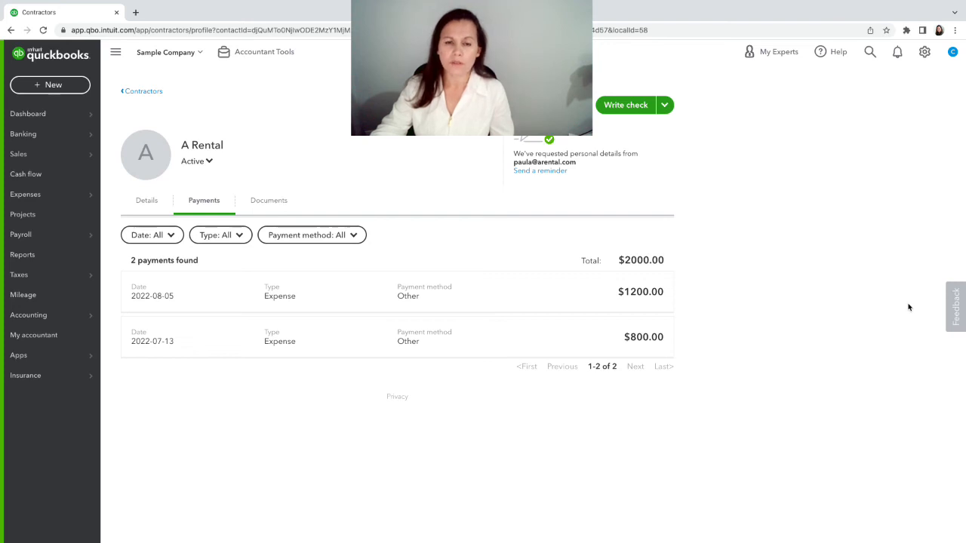
mouse_move(390, 240)
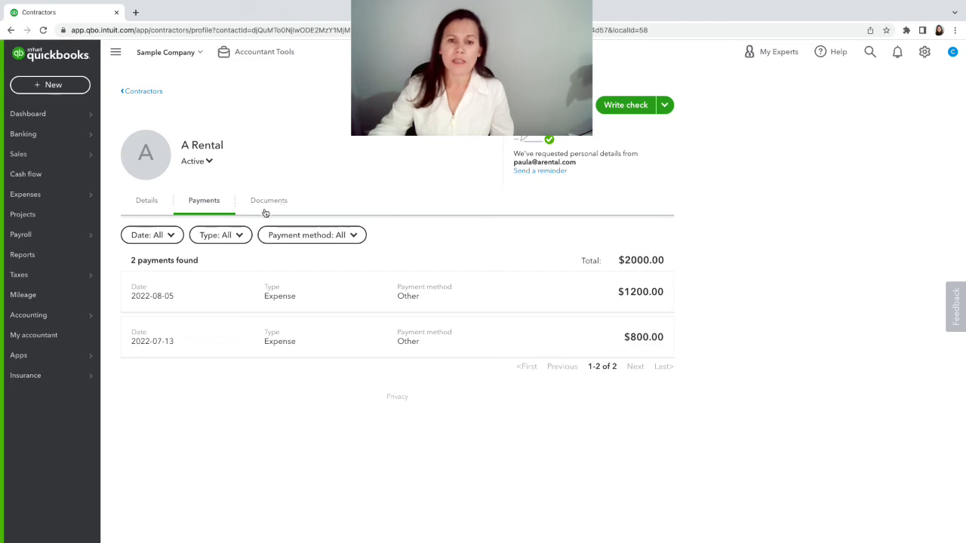
left_click(269, 200)
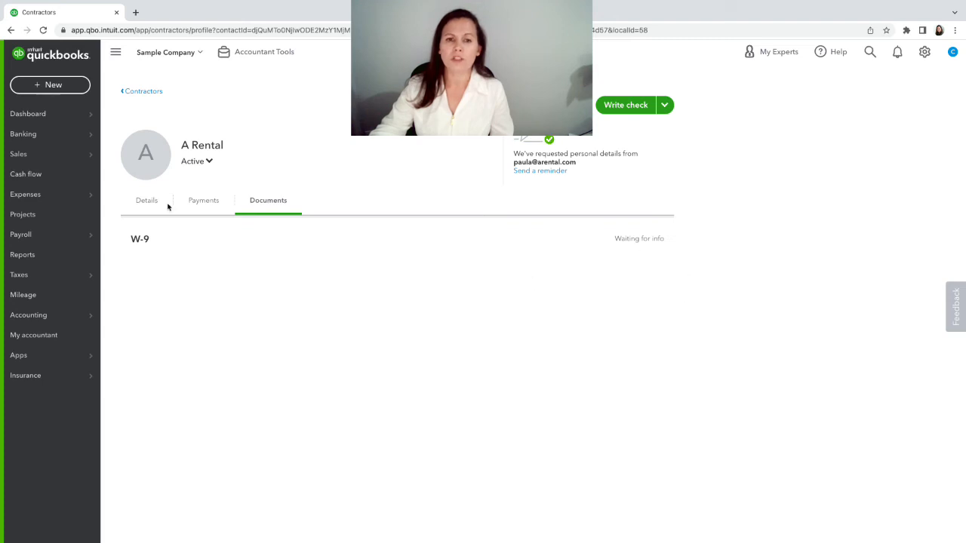
left_click(146, 200)
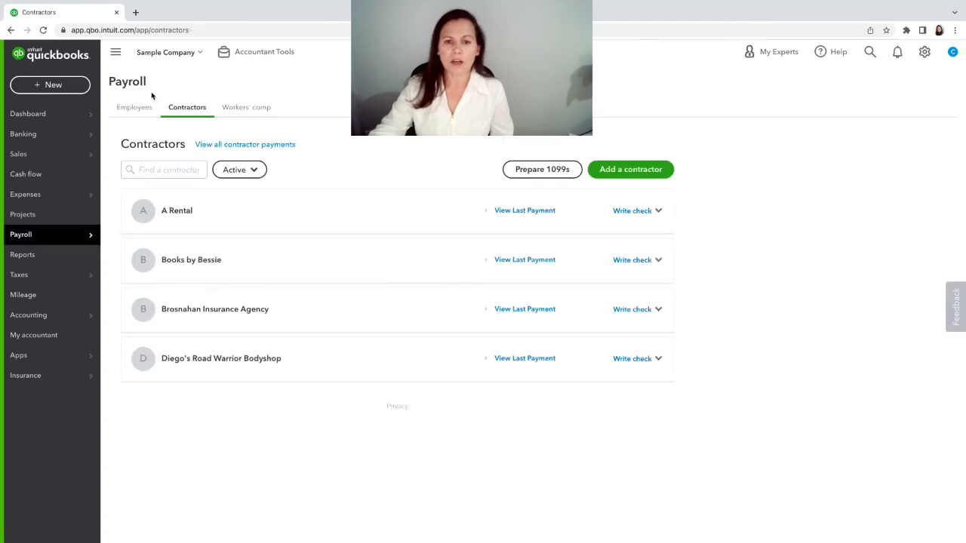
mouse_move(334, 308)
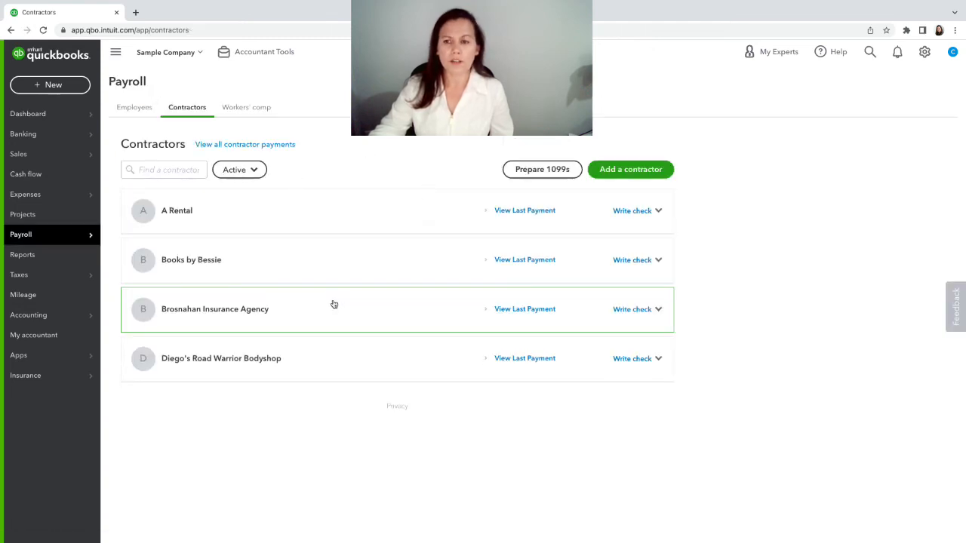
mouse_move(340, 193)
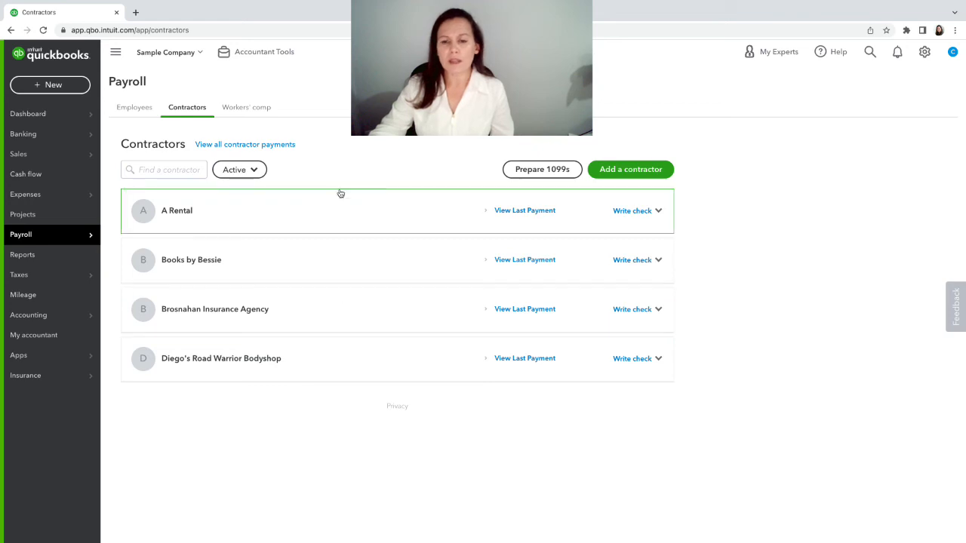
mouse_move(279, 330)
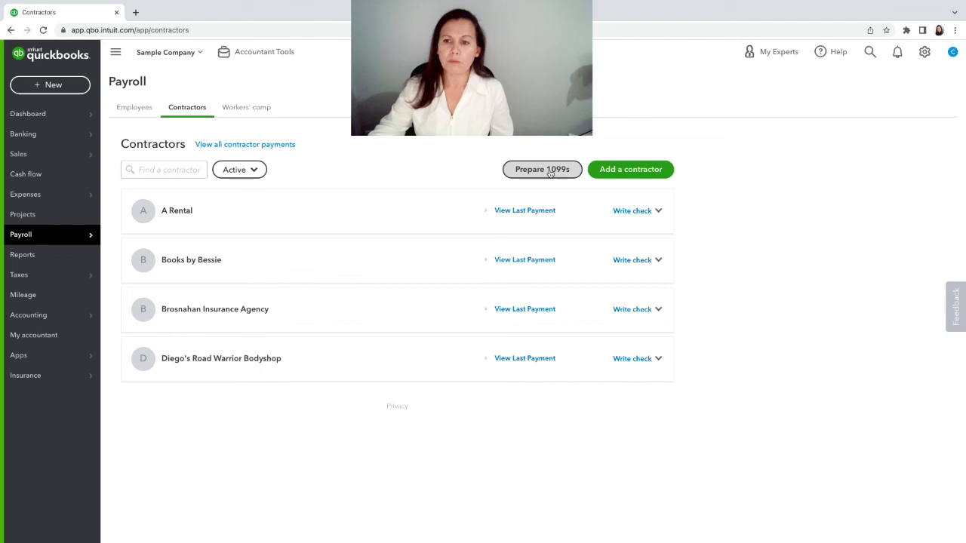
- Open the 'Get ready to file your 1099 forms' overview, then go back to Contractors
left_click(542, 169)
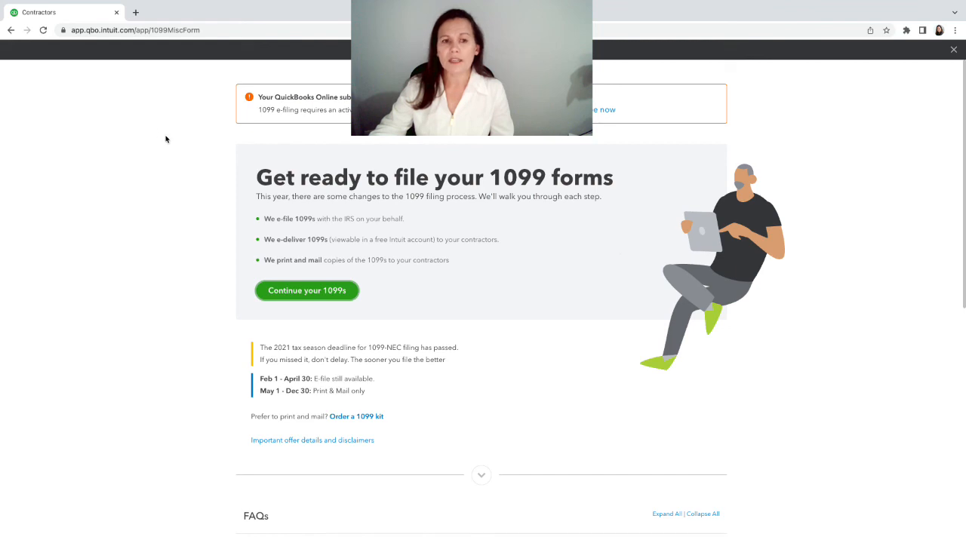
mouse_move(84, 130)
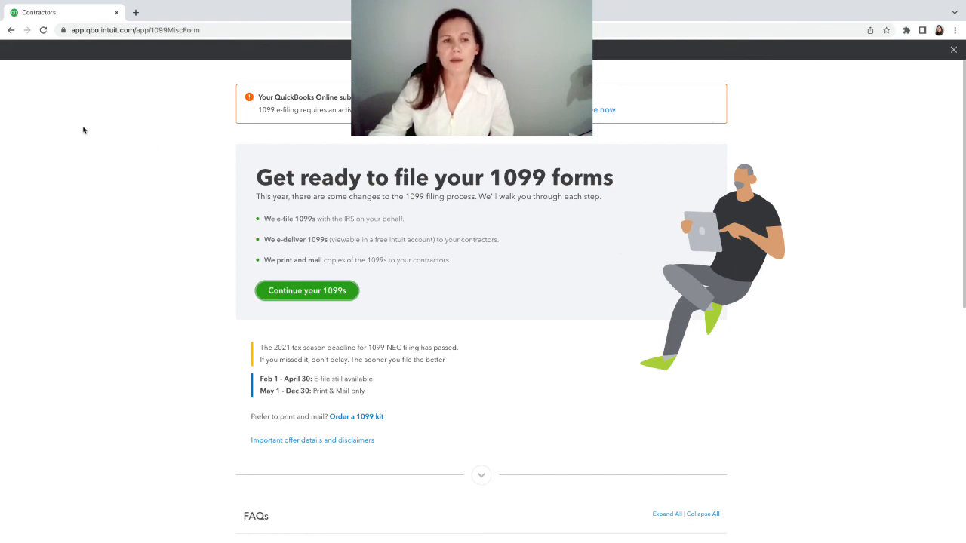
left_click(12, 30)
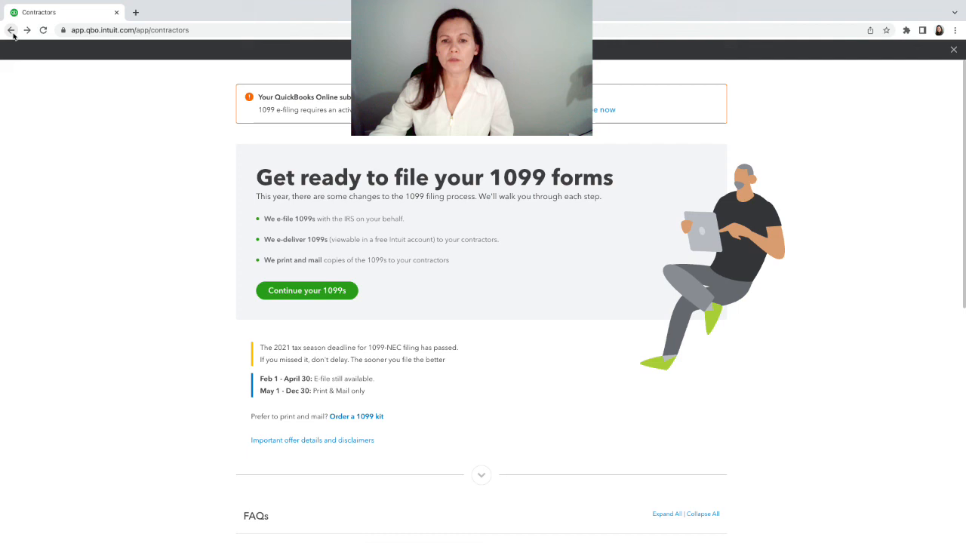
scroll("down", 3)
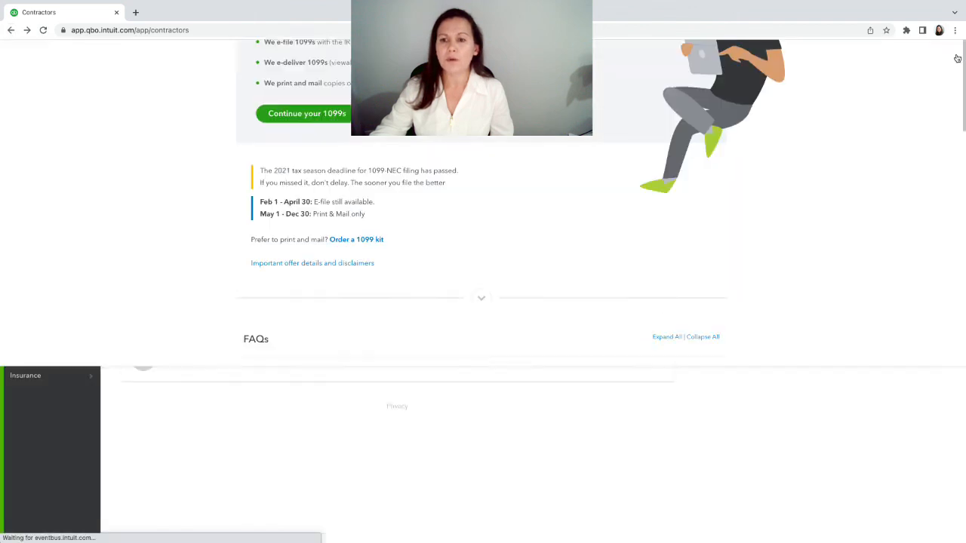